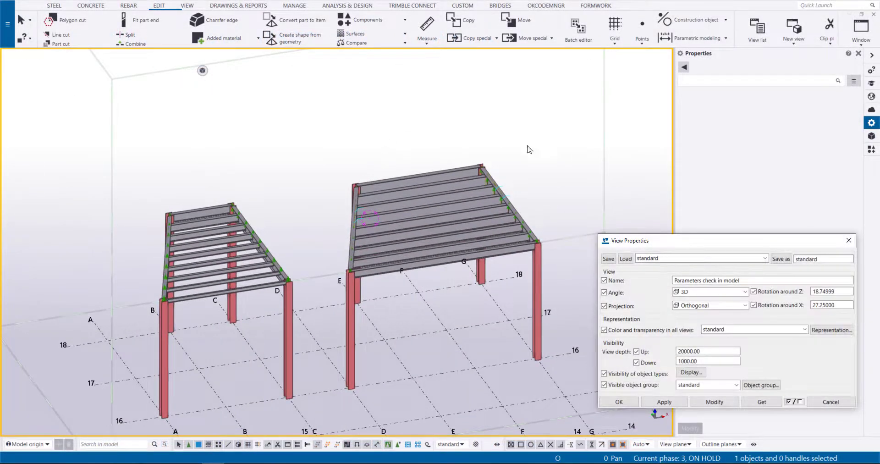
- Enable part labels for selected parts, showing the user-defined attribute 'cambering'
left_click(690, 372)
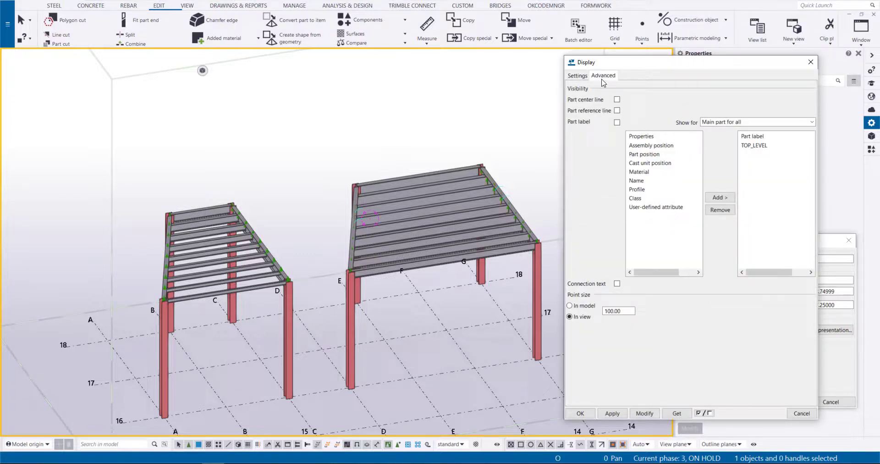
left_click(616, 122)
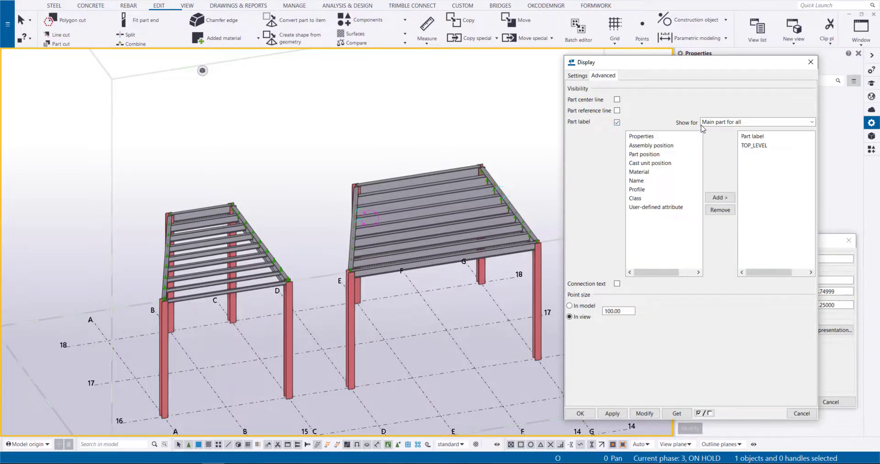
left_click(757, 122)
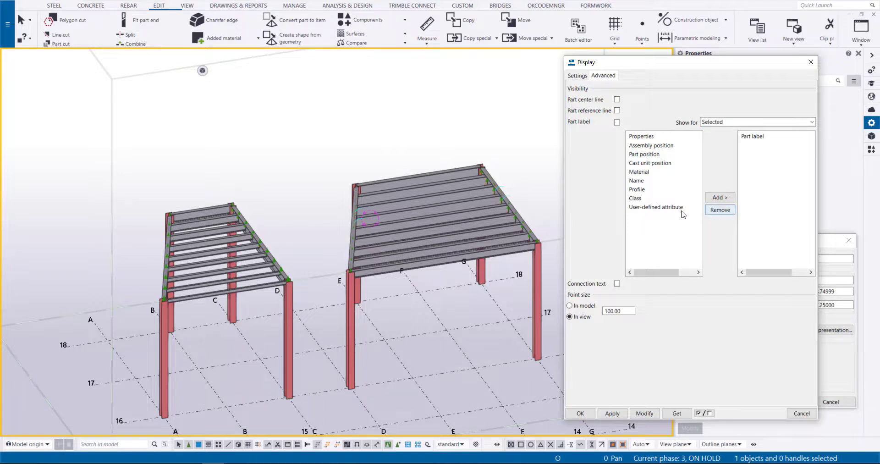
double_click(657, 207)
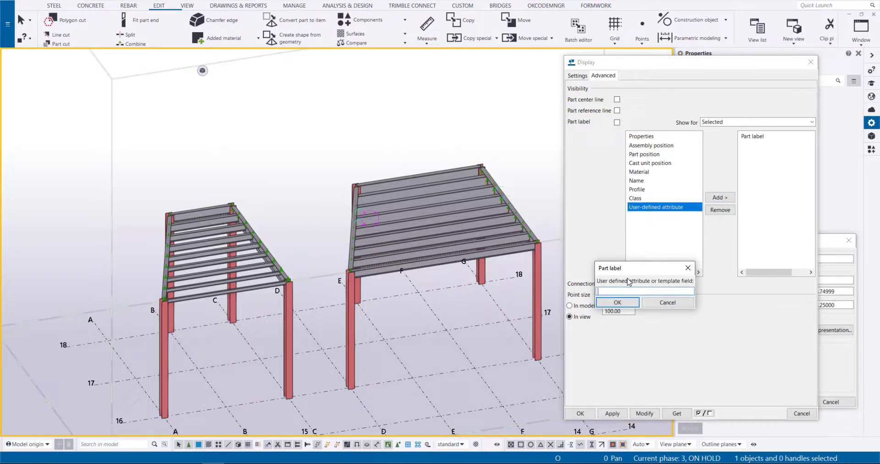
type("cambering")
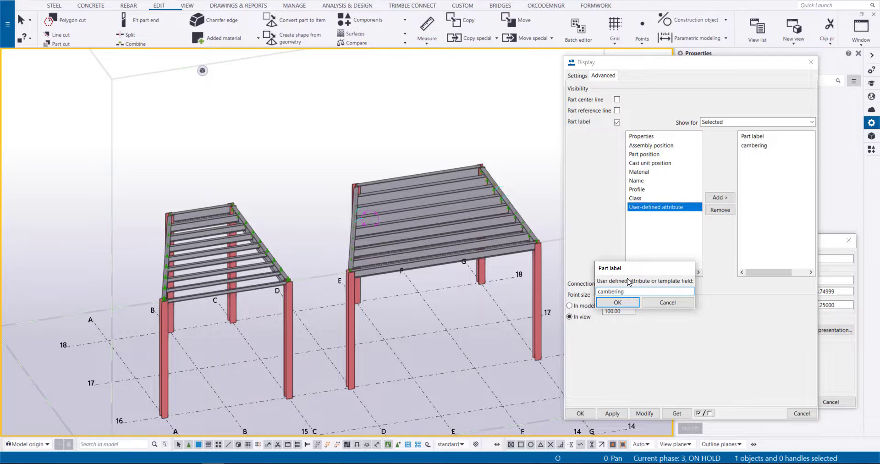
left_click(617, 302)
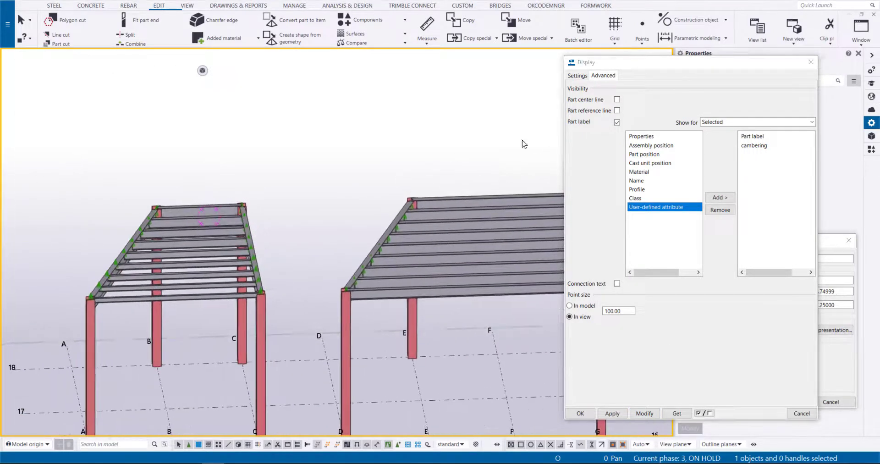
- Apply the labels and check a beam's camber value against labels 10, 20, 30
left_click(581, 413)
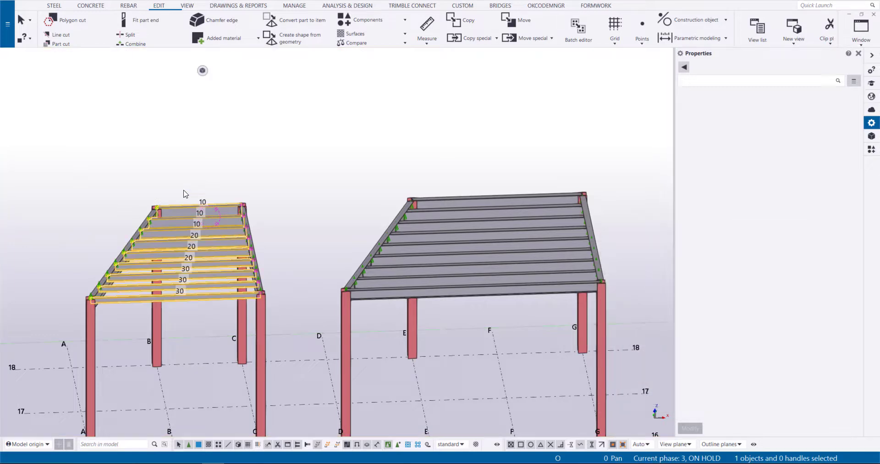
left_click(188, 244)
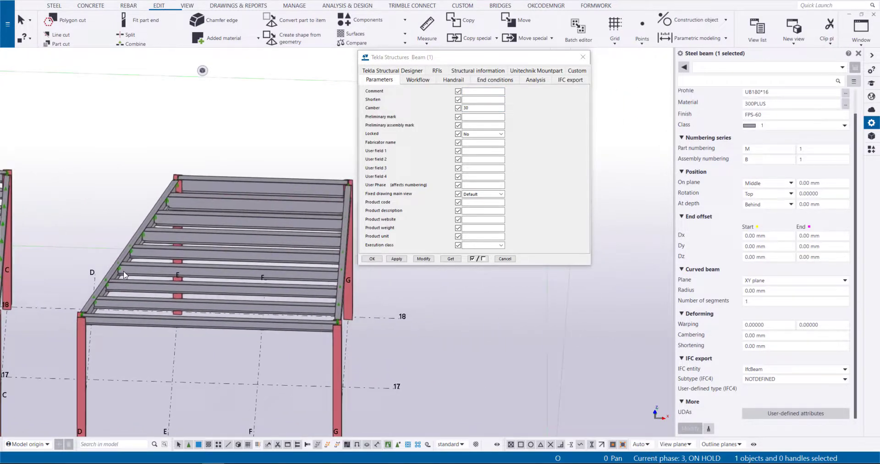
left_click(264, 182)
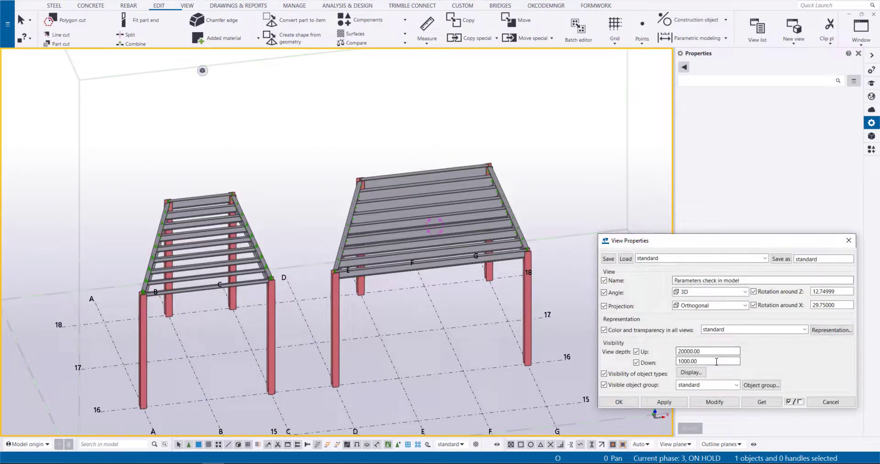
- Replace the cambering entry in the part label list with Profile
left_click(691, 372)
type("LENGTH_NE")
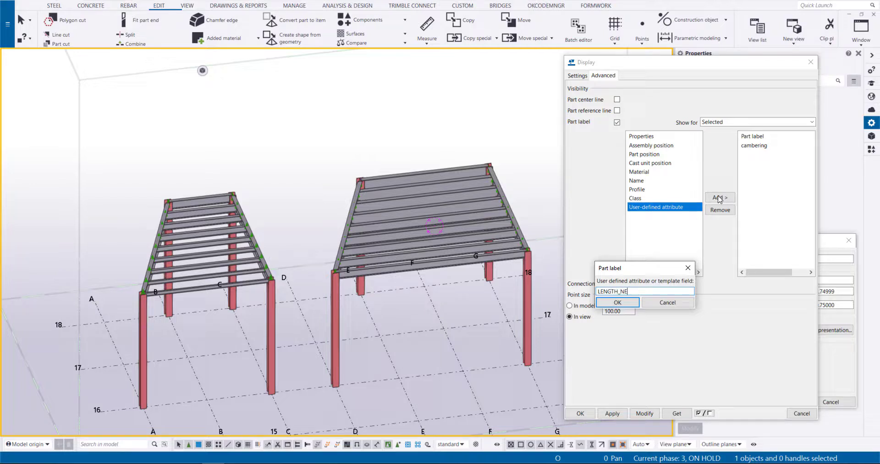
left_click(618, 302)
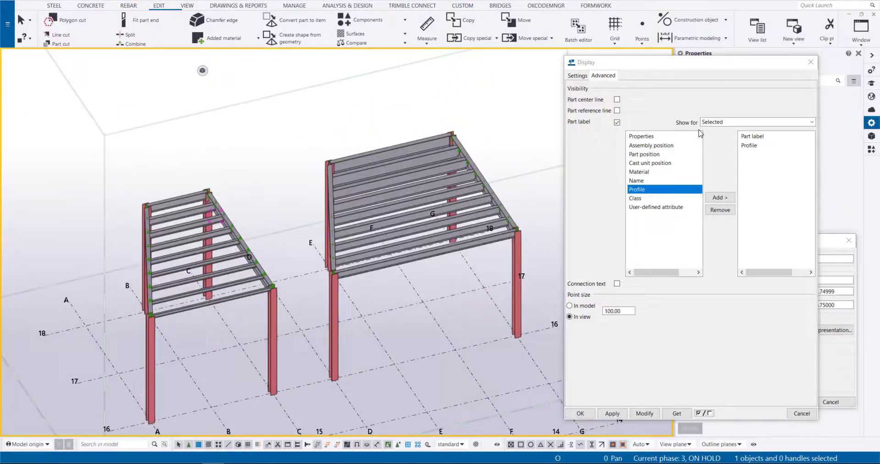
- Show profile labels like UB610*125 and UC310*97 on all main parts
left_click(757, 122)
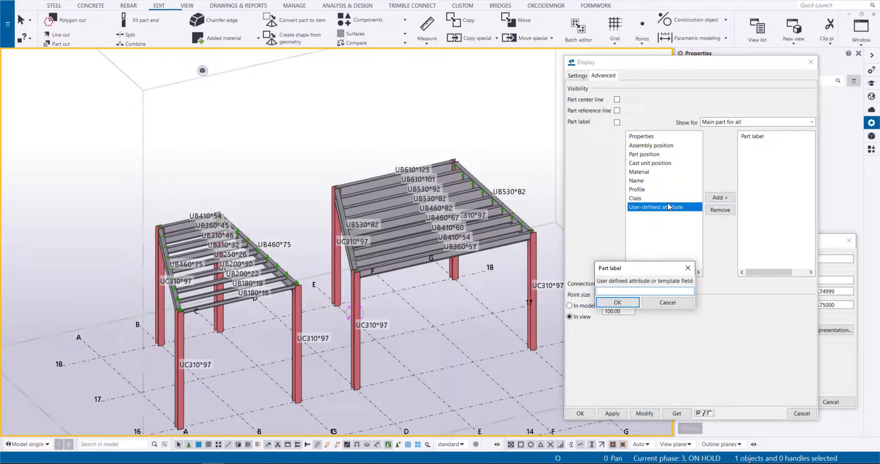
- Label parts with the FINISH attribute, edit a beam's finish, then remove the finish entry
type("FINISH")
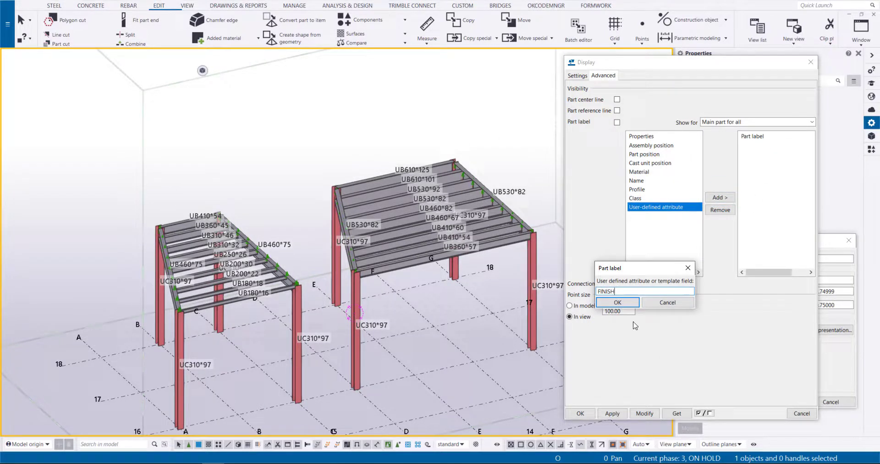
left_click(617, 302)
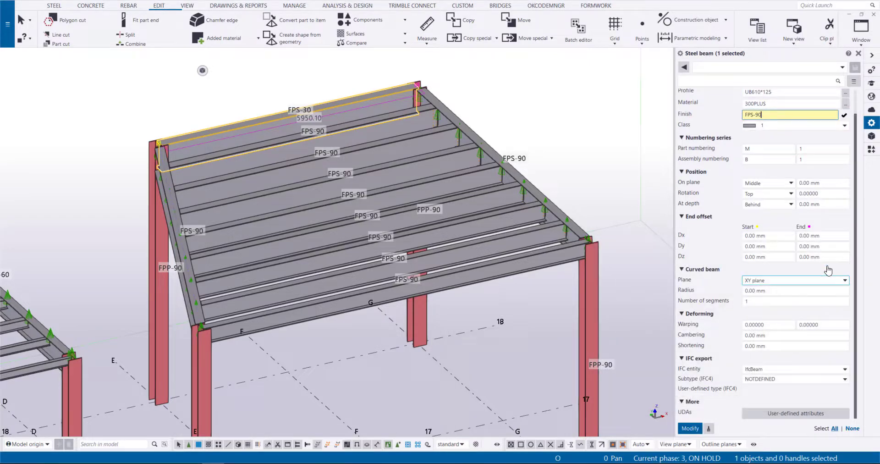
left_click(844, 114)
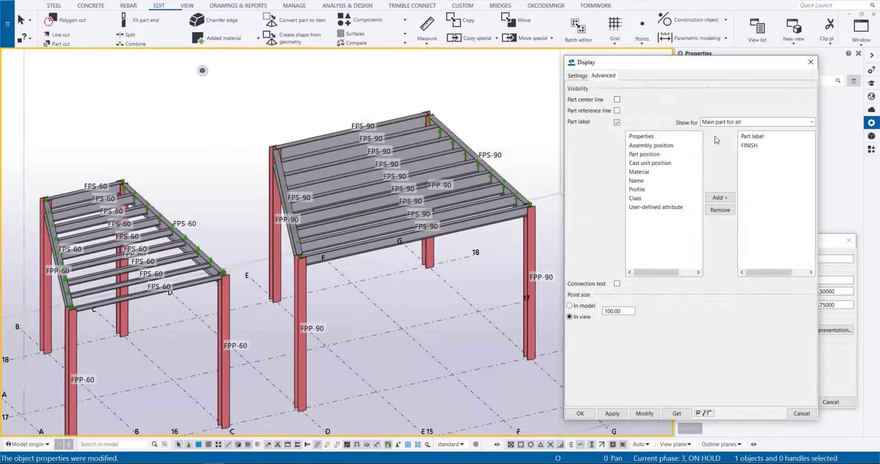
left_click(720, 209)
type("TOP_LEV")
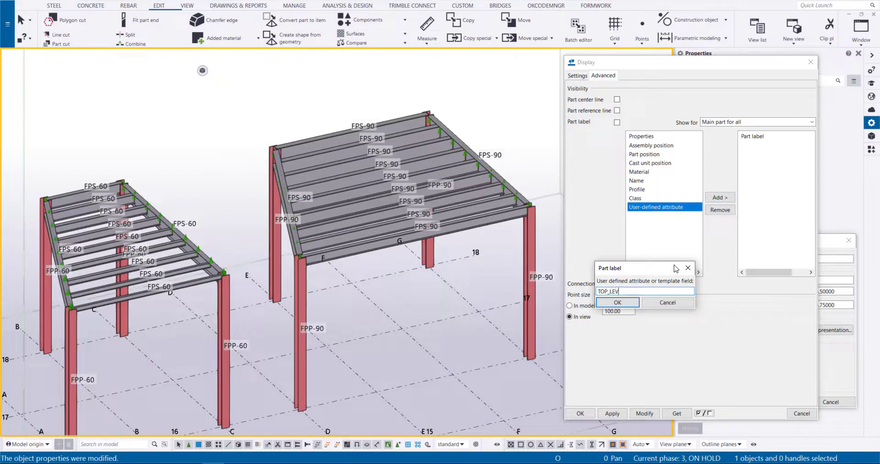
- Label parts with TOP_LEVEL and raise the two +5.990 beams by dZ 10
left_click(617, 302)
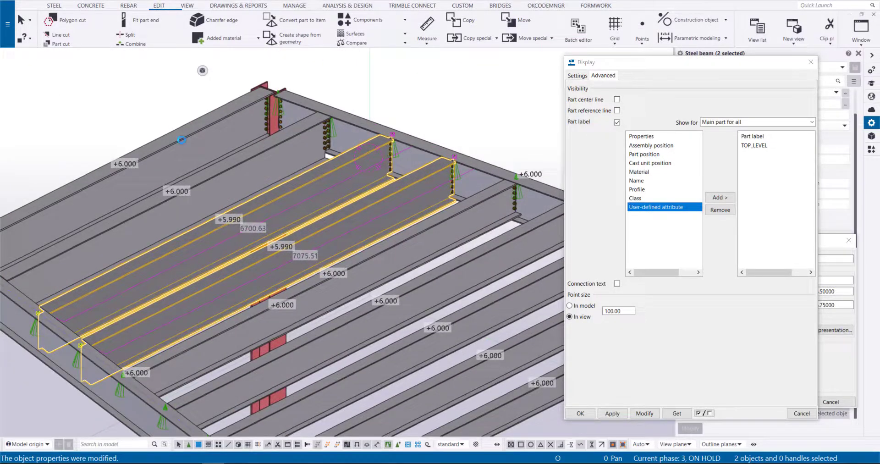
left_click(40, 141)
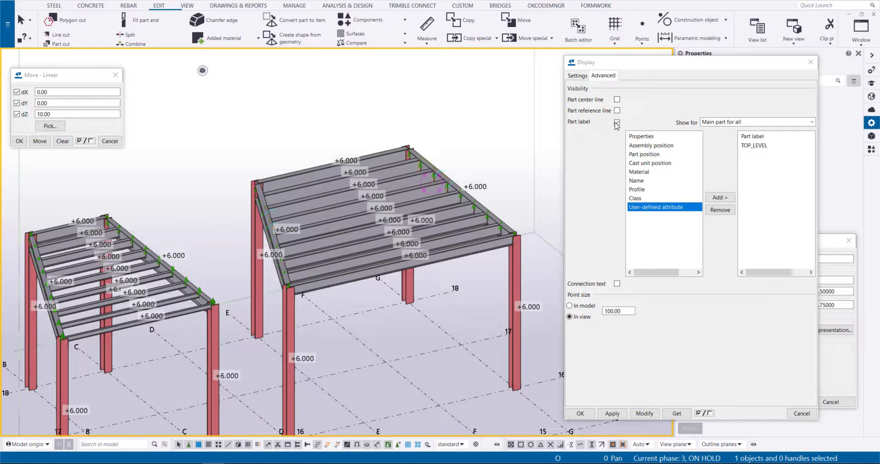
- Turn on connection text so codes ENG-Det-1 to ENG-Det-8 label the joints
left_click(616, 283)
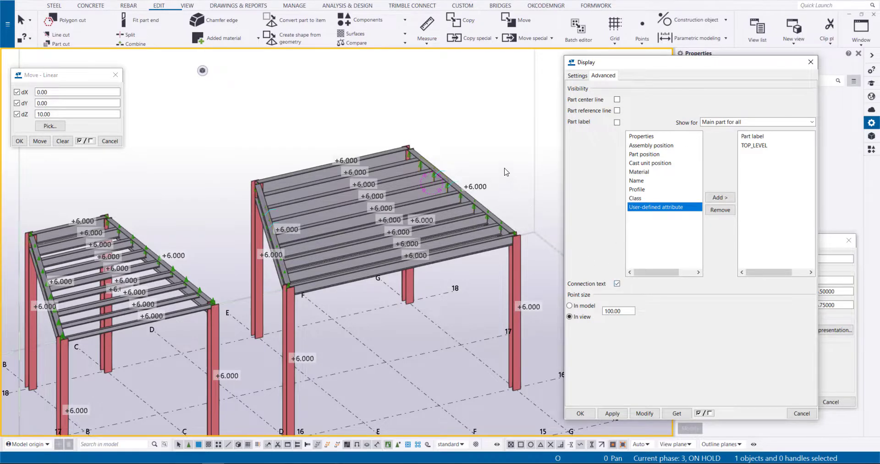
left_click(612, 413)
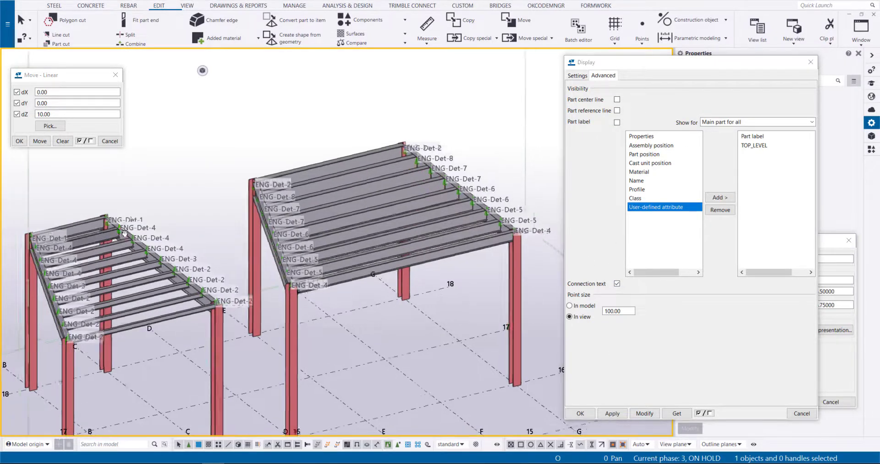
scroll("down", 3)
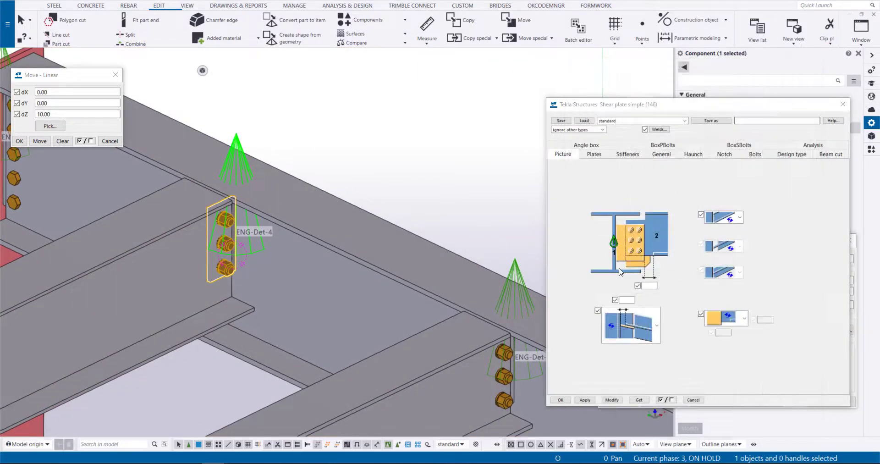
- Change the shear plate connection code from ENG-Det-8 to ENG-Det-99
left_click(661, 154)
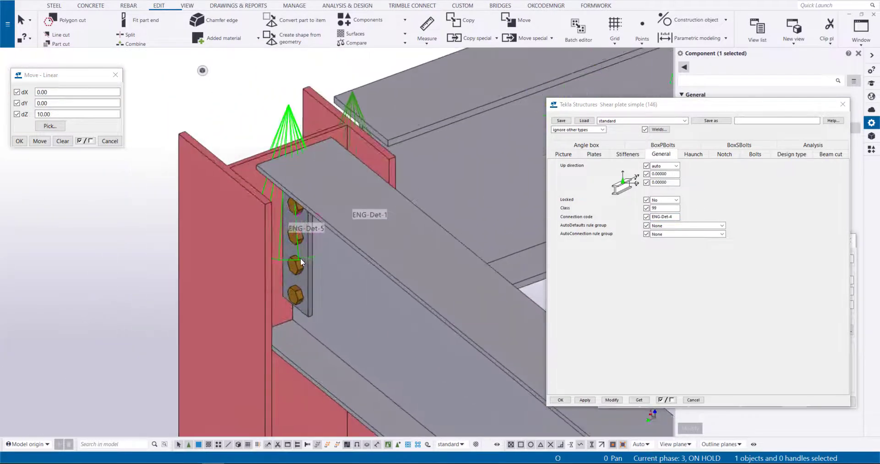
left_click(300, 264)
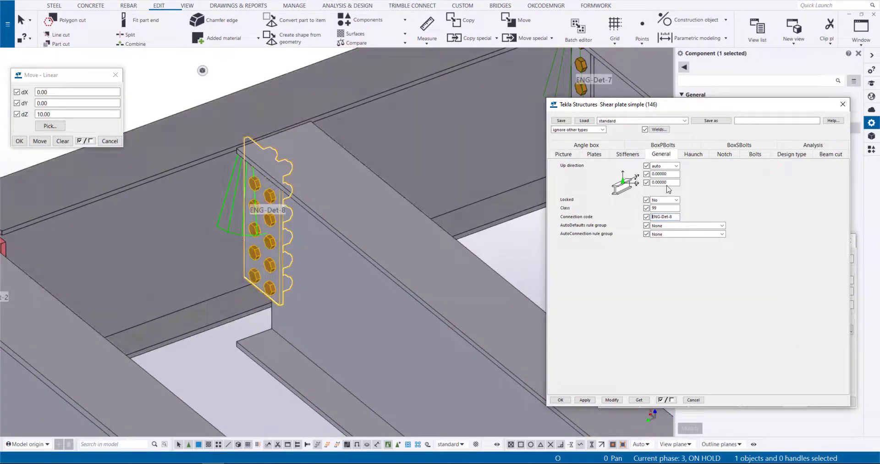
left_click(611, 400)
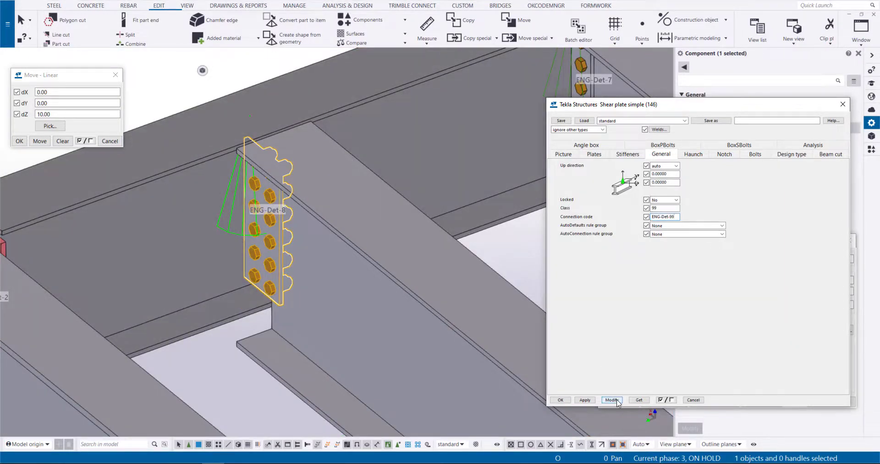